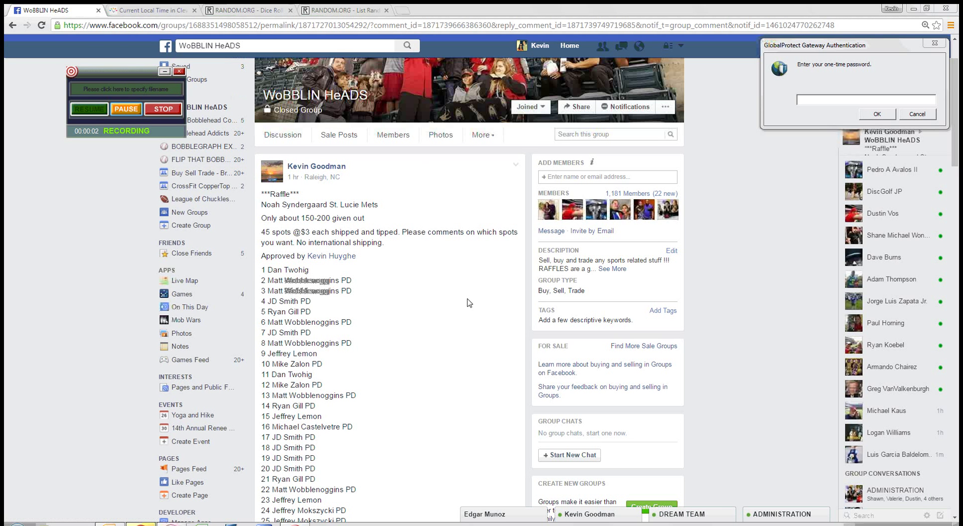
pyautogui.moveTo(448, 345)
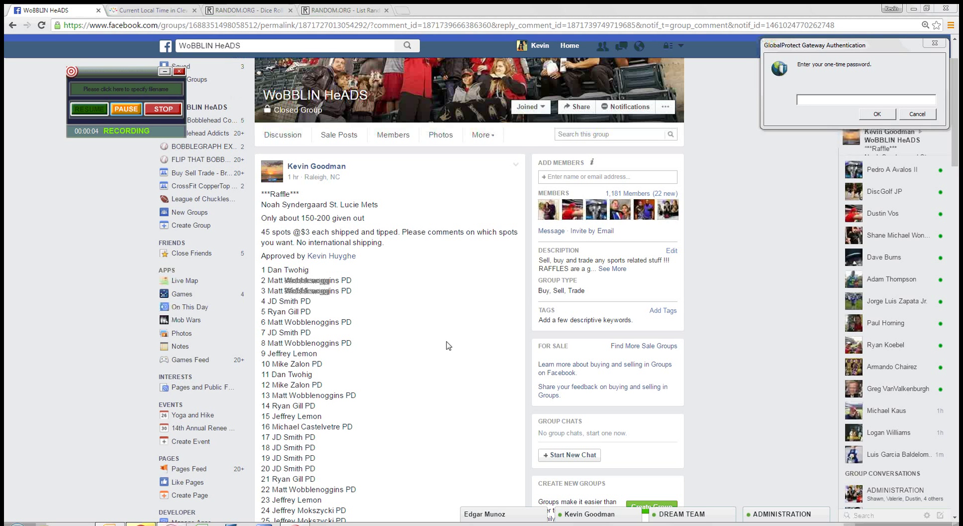
# Scroll through the Facebook raffle post's numbered 45-spot list and check the local time.
pyautogui.scroll(-3)
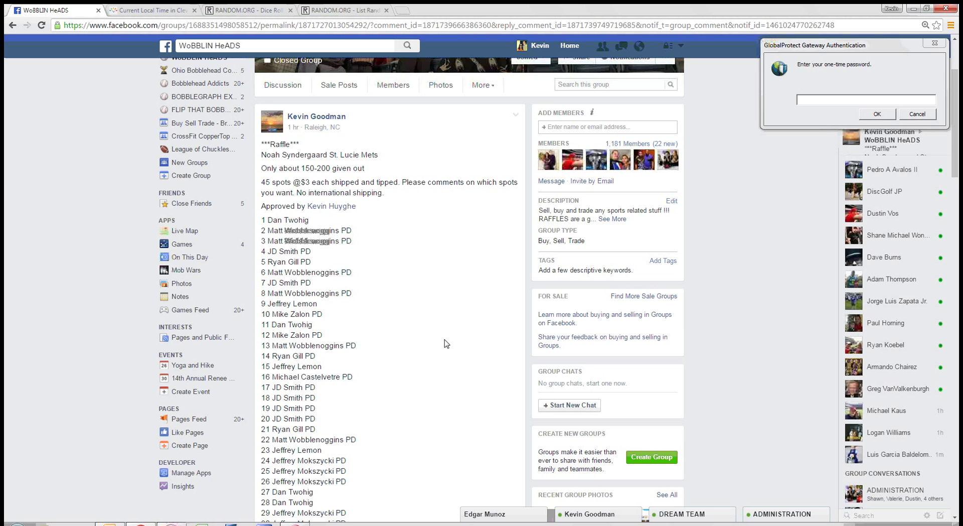
pyautogui.scroll(-3)
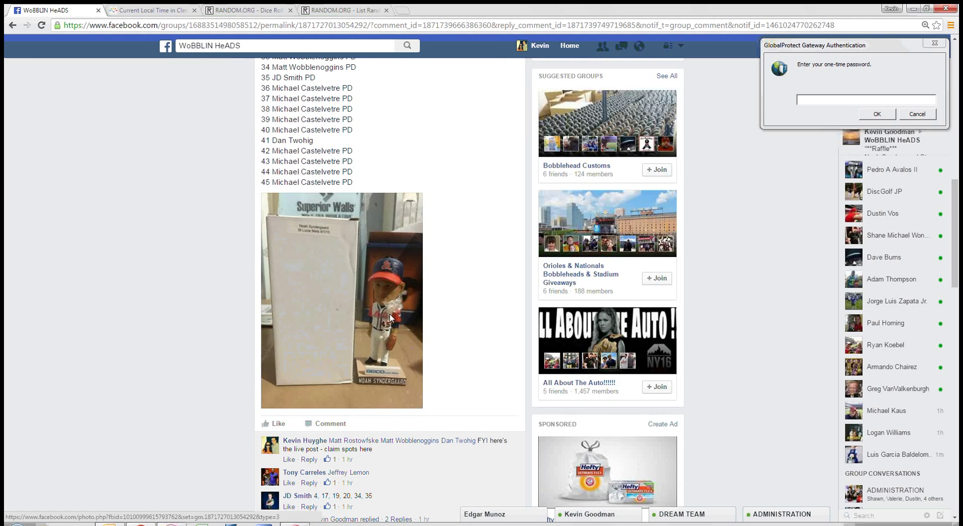
pyautogui.scroll(-3)
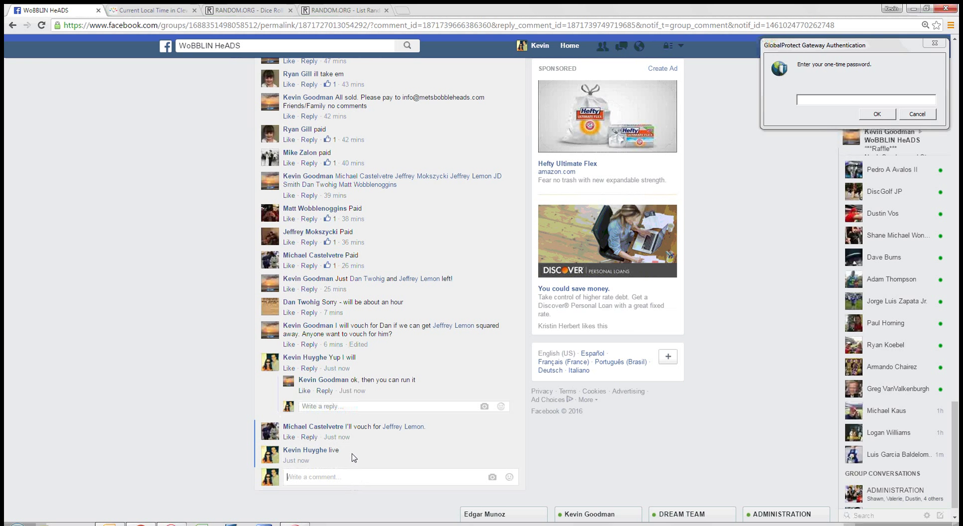
pyautogui.click(150, 11)
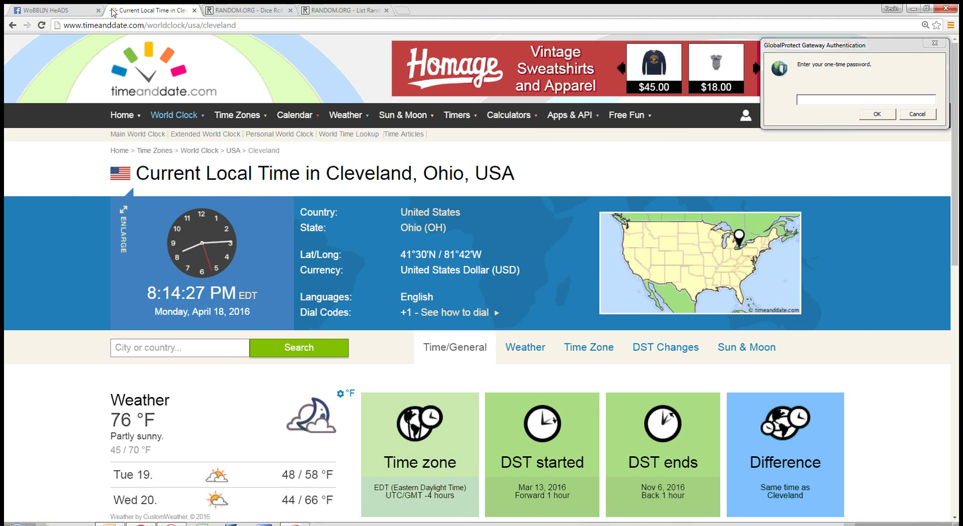
pyautogui.click(56, 10)
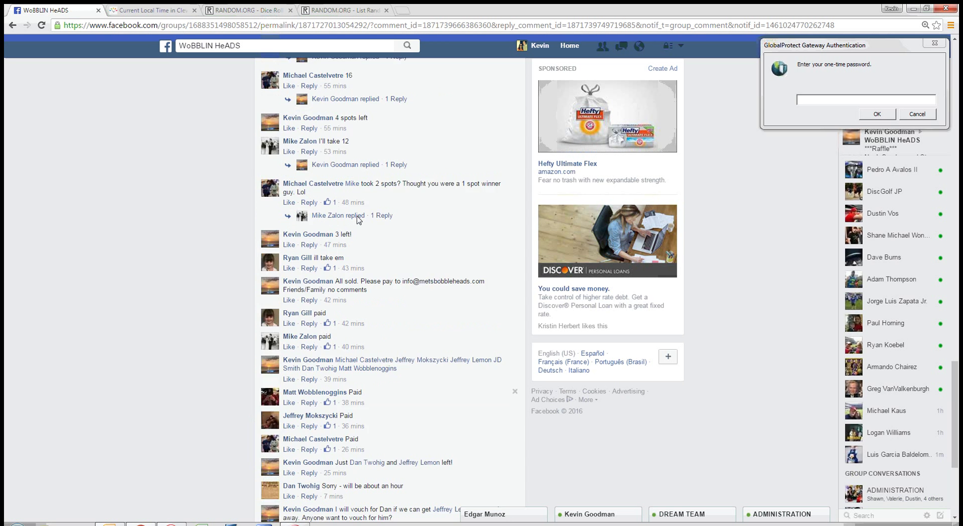
pyautogui.scroll(3)
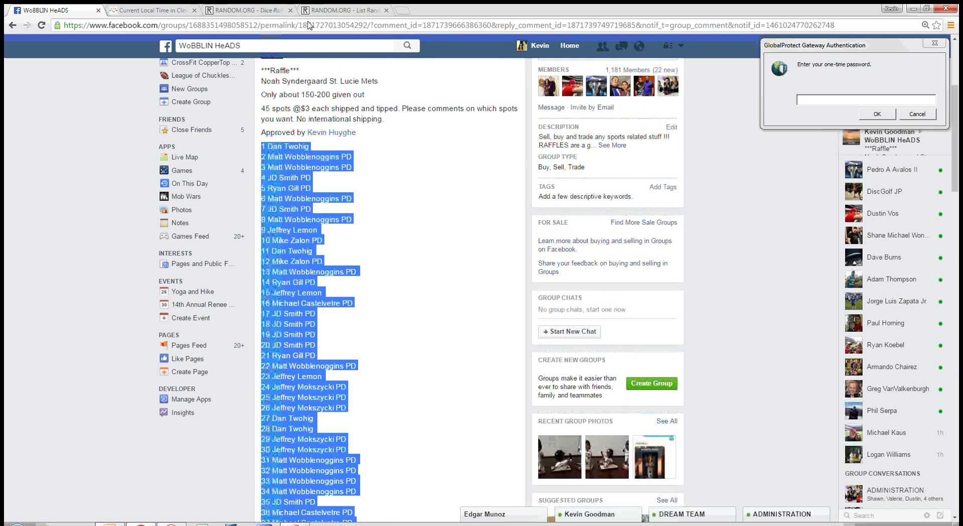
# Switch to the RANDOM.ORG List Randomizer, glance at the Dice Roller result, then return.
pyautogui.click(341, 10)
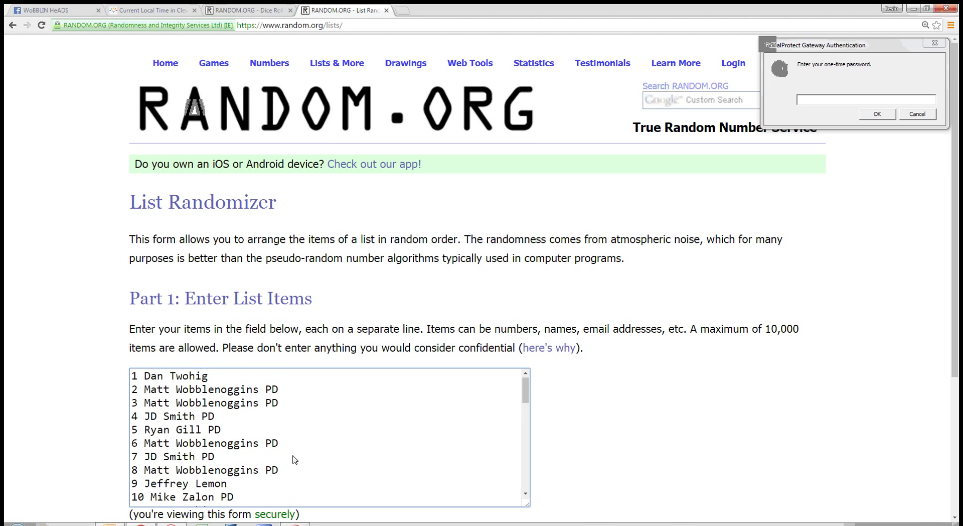
pyautogui.click(246, 10)
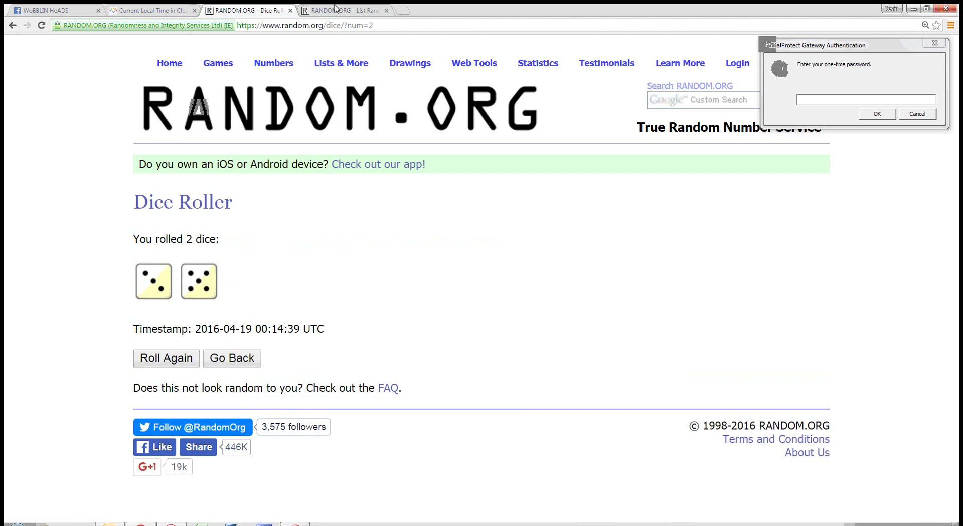
pyautogui.click(345, 10)
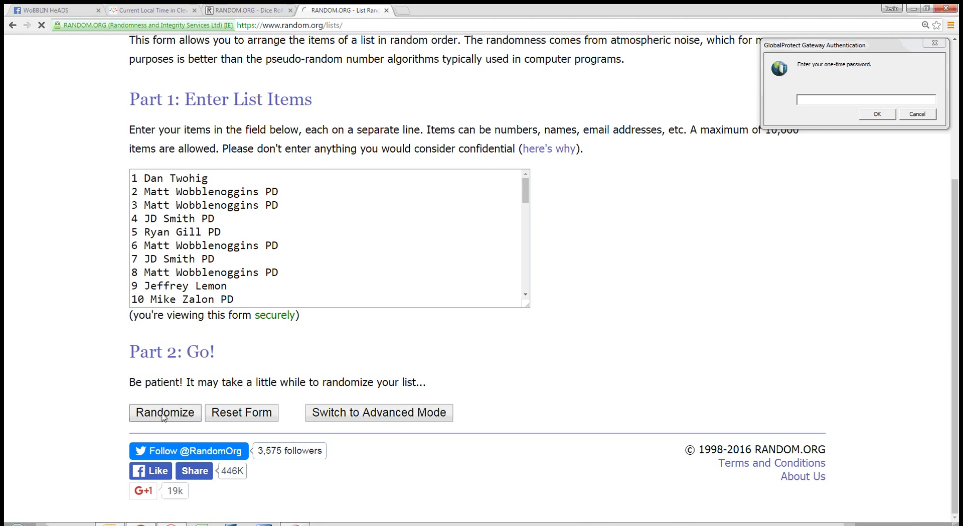
pyautogui.click(165, 412)
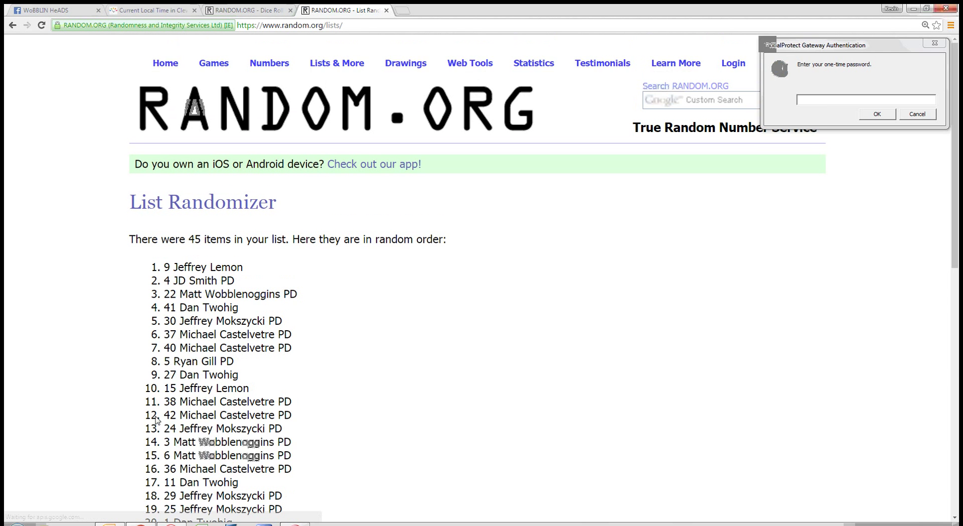
pyautogui.scroll(-3)
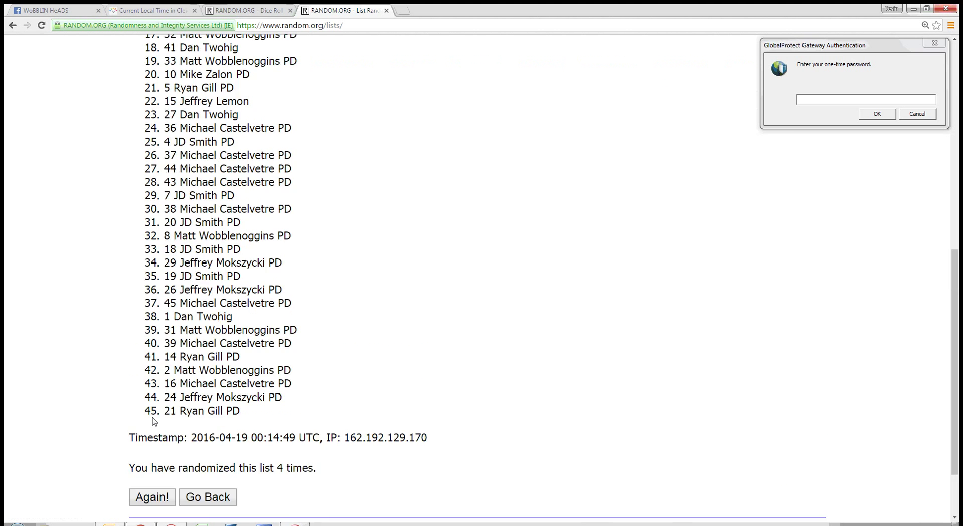
pyautogui.scroll(-3)
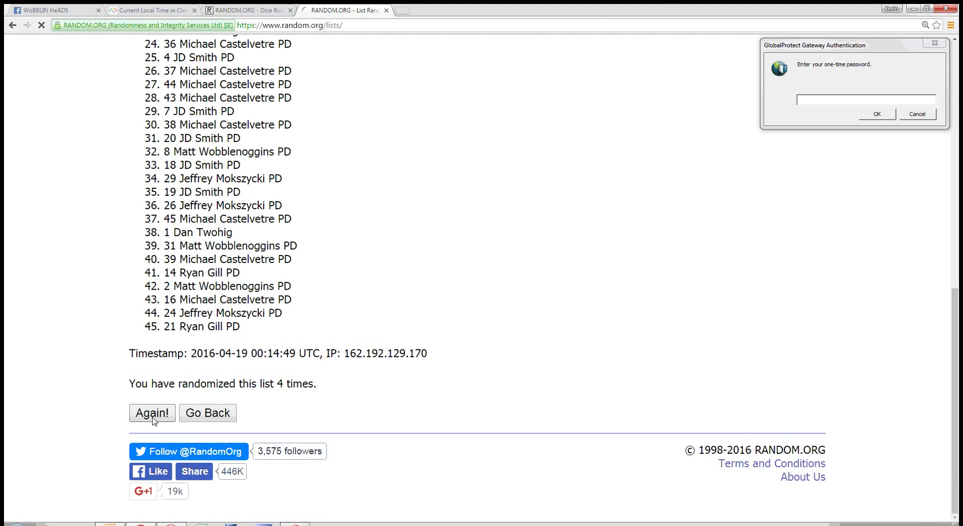
pyautogui.click(151, 413)
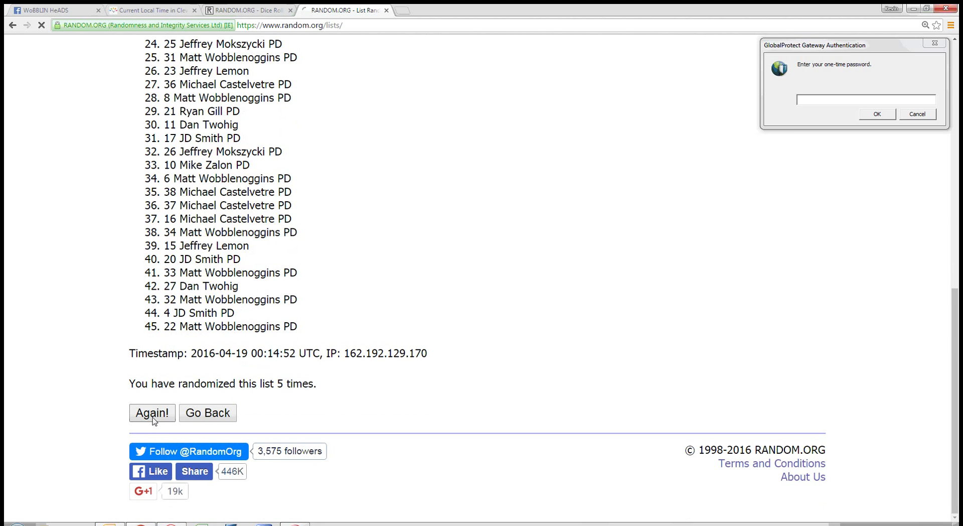
pyautogui.click(151, 412)
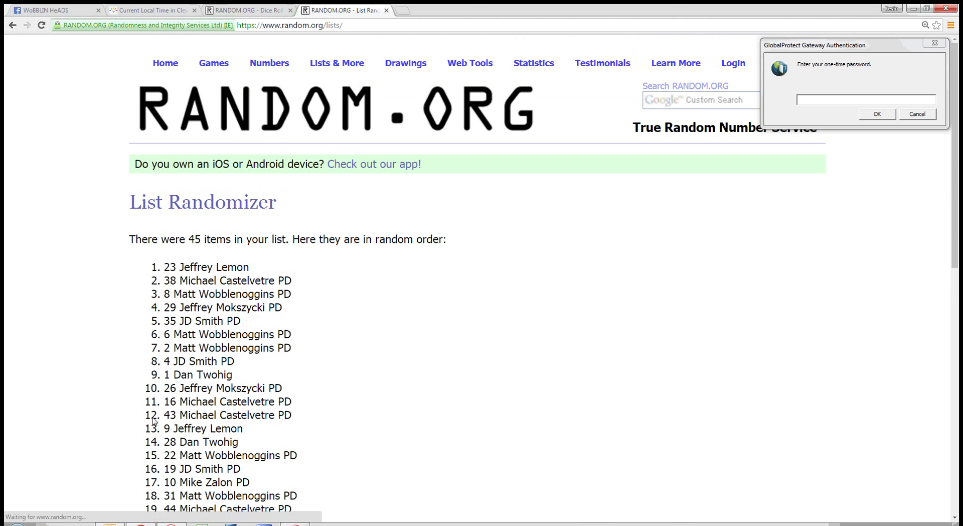
pyautogui.scroll(-3)
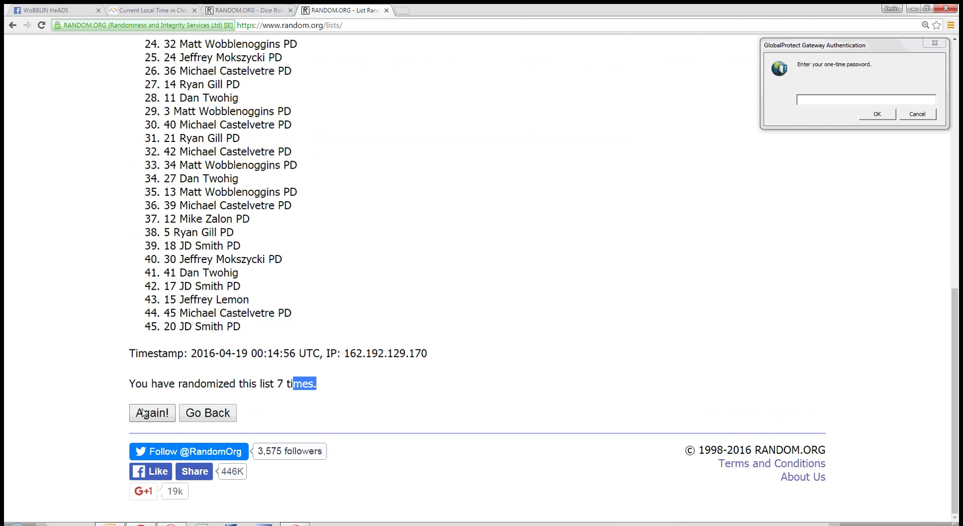
pyautogui.click(151, 413)
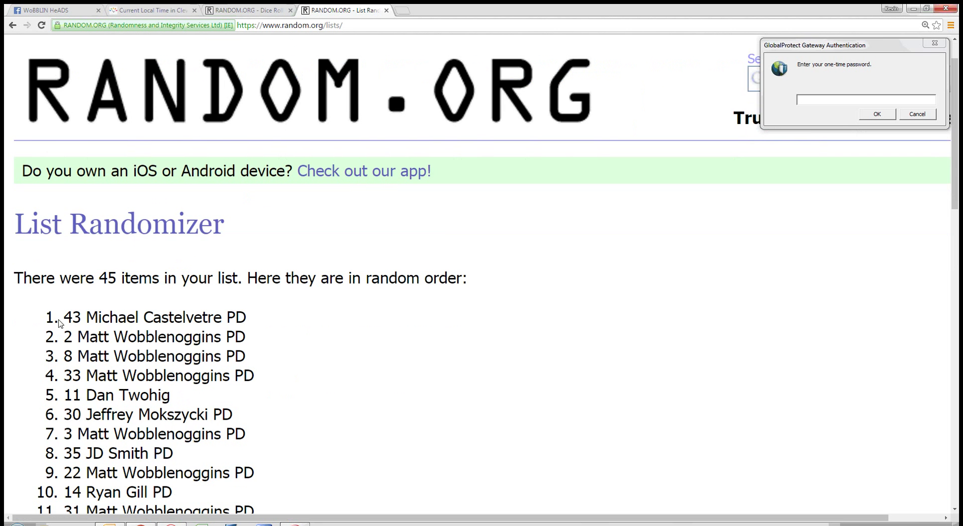
pyautogui.doubleClick(155, 316)
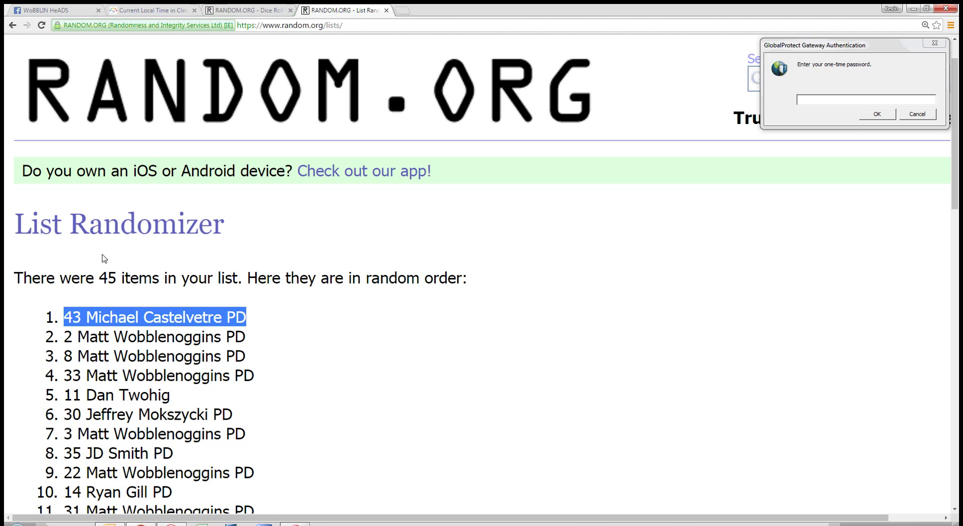
pyautogui.moveTo(329, 302)
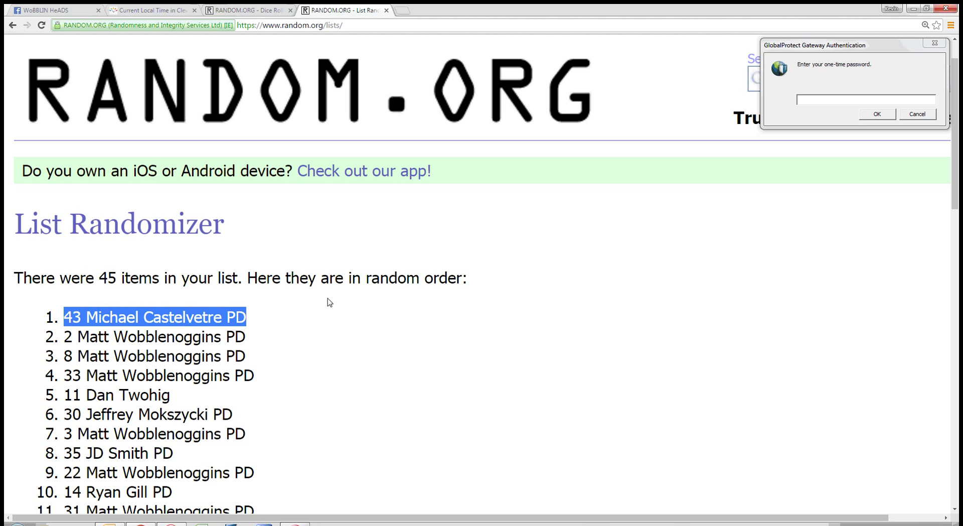
pyautogui.scroll(-3)
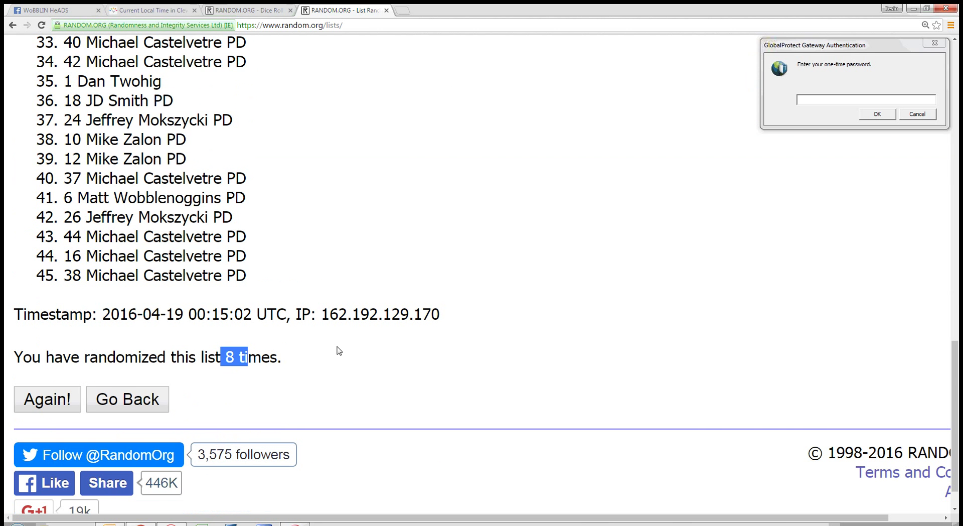
# Check the local time, then post a 'done' comment in the Facebook raffle thread.
pyautogui.click(150, 10)
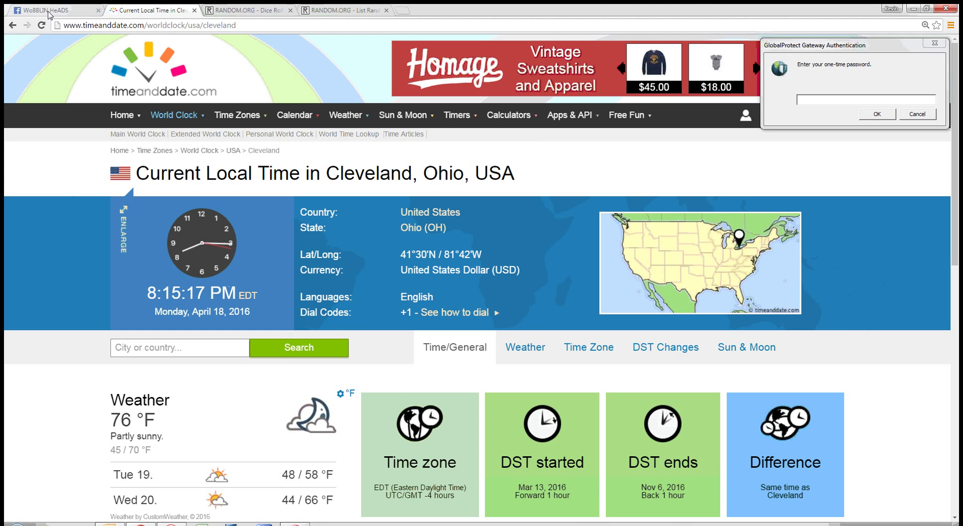
pyautogui.click(55, 11)
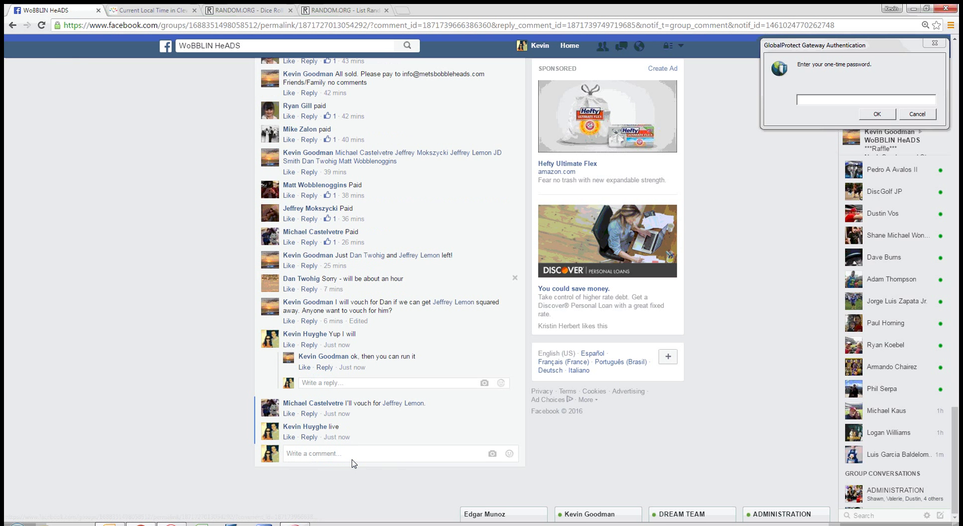
pyautogui.write('1')
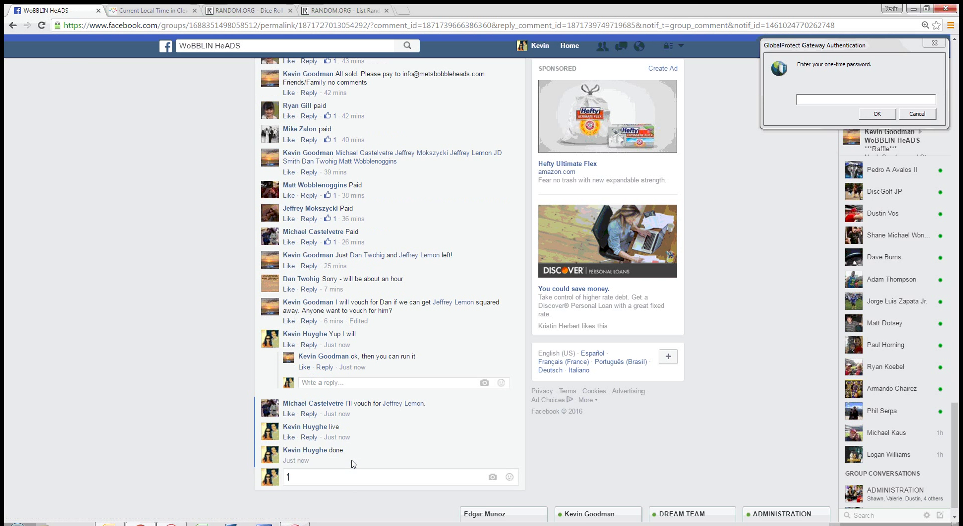